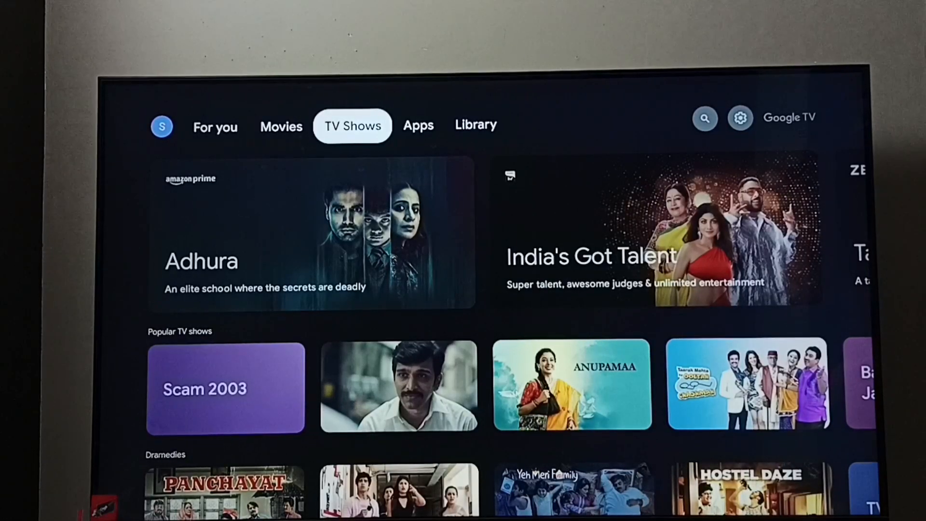
# - Open the Google TV Settings and go to the System settings list
pyautogui.click(476, 125)
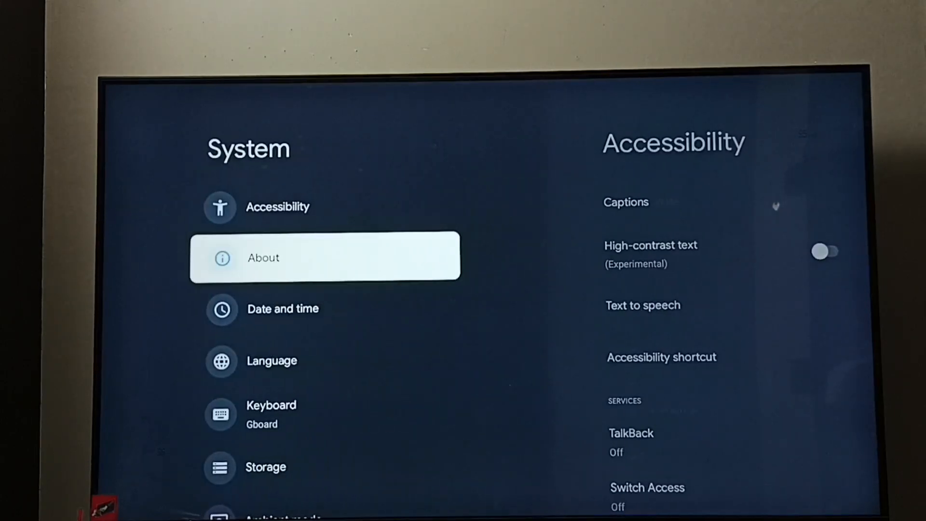
pyautogui.scroll(-3)
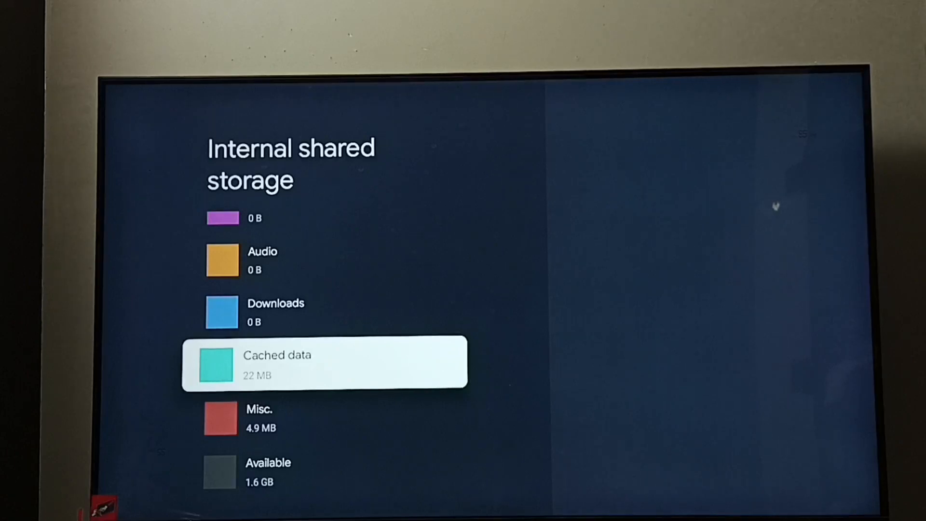
# - Scroll down the Internal shared storage list to the 1.6 GB Available entry
pyautogui.press('Down')
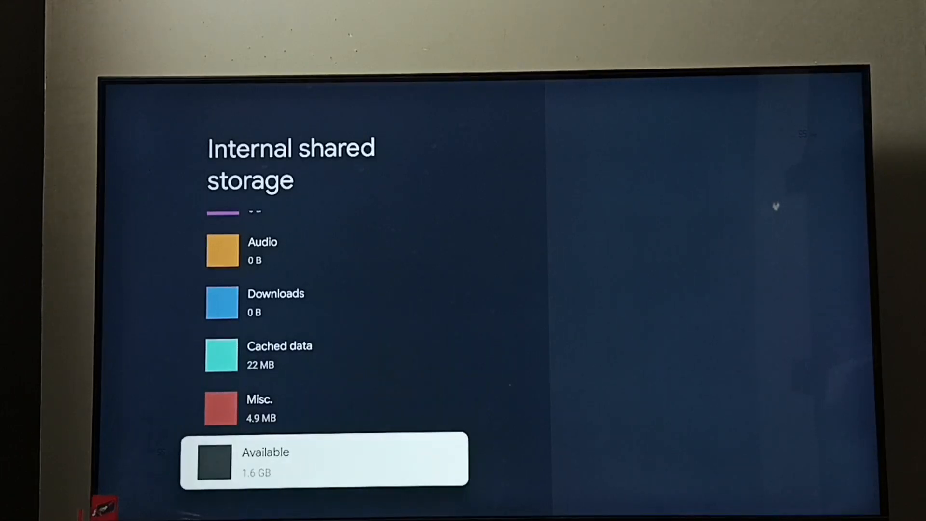